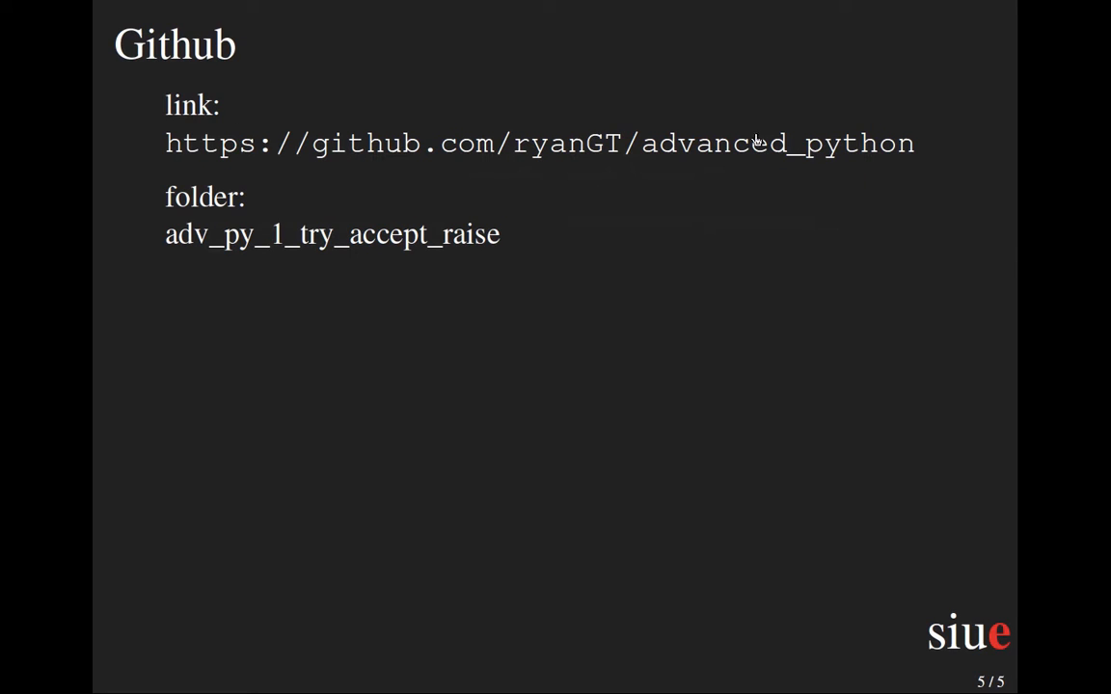
{"action": "mouse_move", "coordinate": [532, 328]}
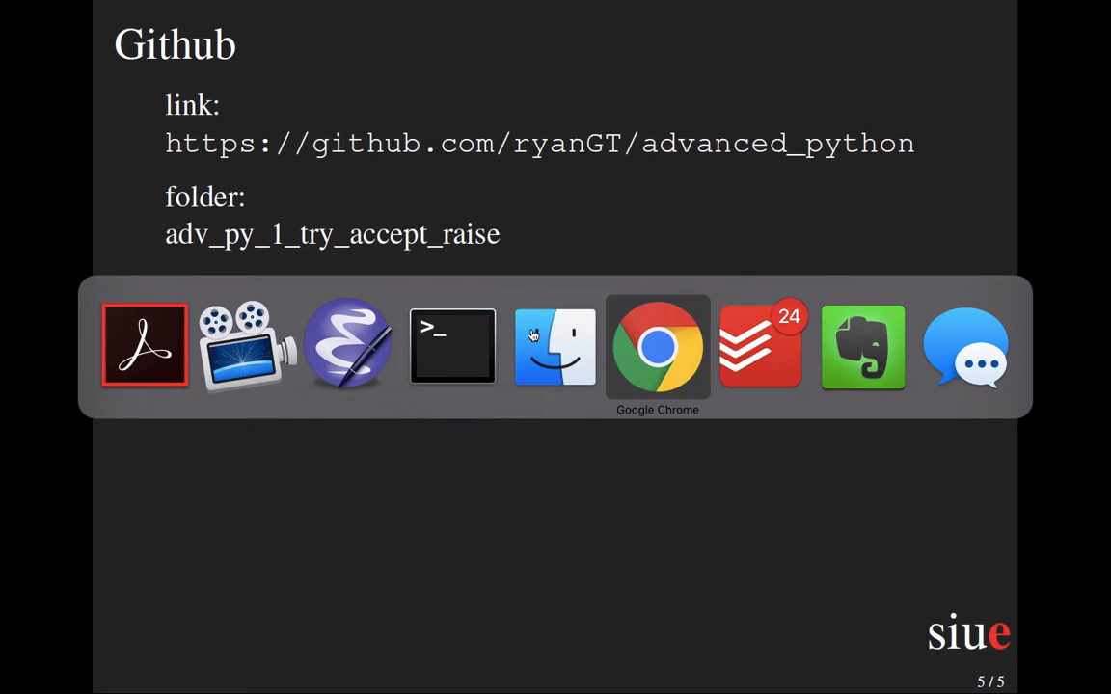
Step: Open the adv_py_1_try_accept_raise folder in the advanced_python GitHub repo in Chrome
{"action": "left_click", "coordinate": [656, 347]}
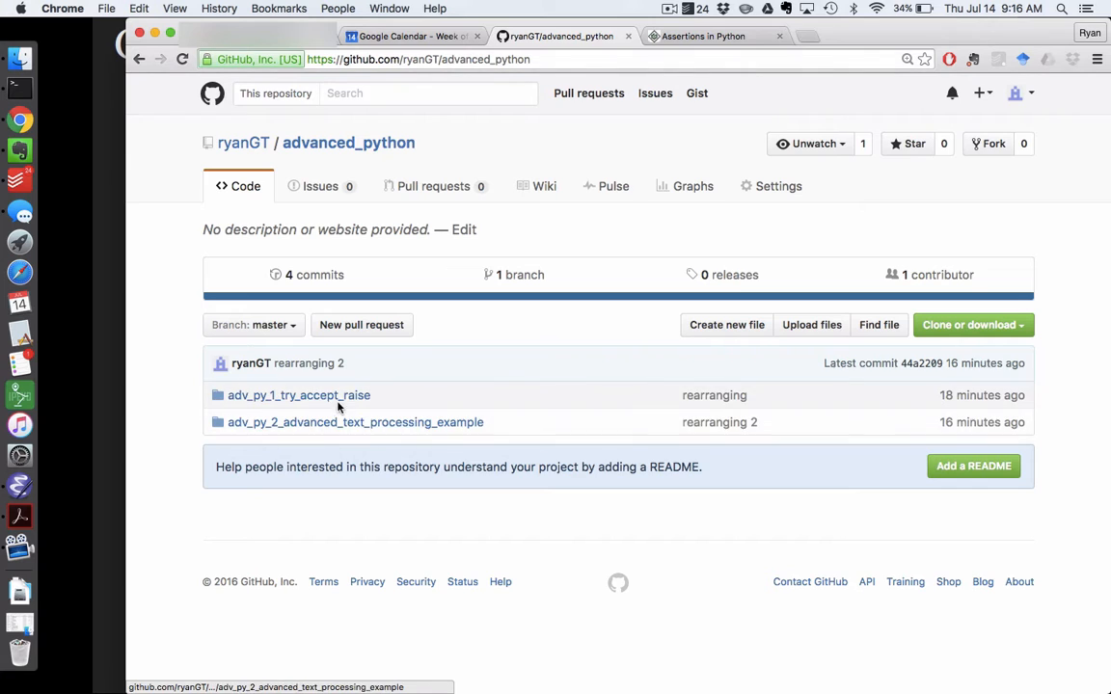
{"action": "left_click", "coordinate": [299, 393]}
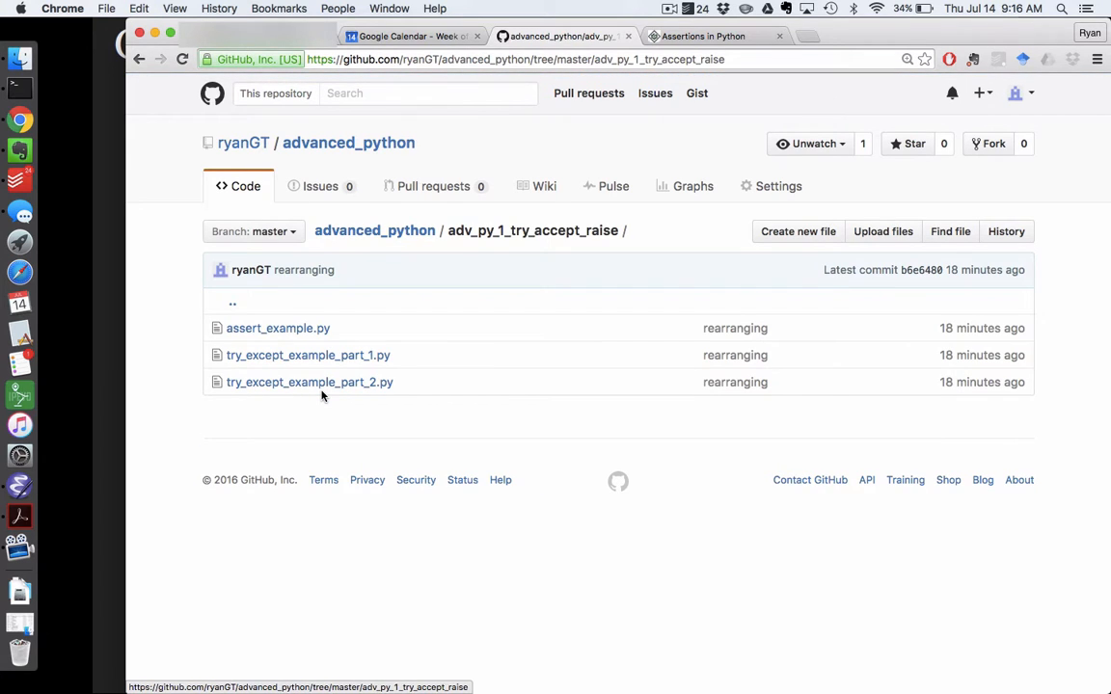
{"action": "mouse_move", "coordinate": [308, 355]}
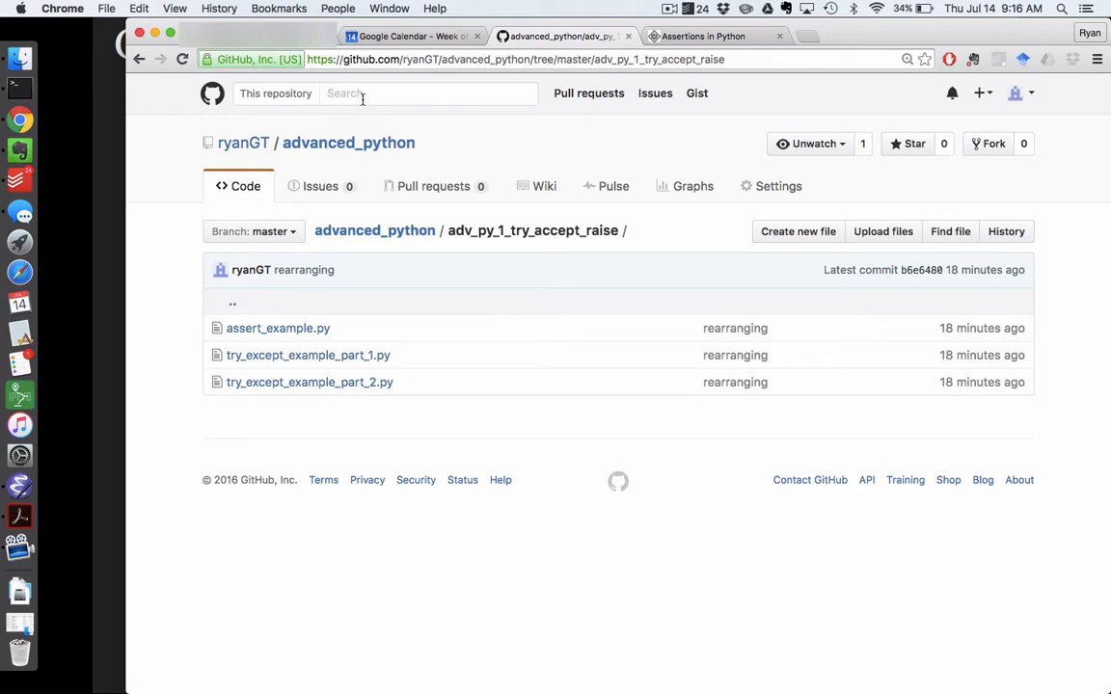
Step: Bring up Emacs with try_except_example_part_1.py and move its window toward the middle
{"action": "left_click", "coordinate": [328, 35]}
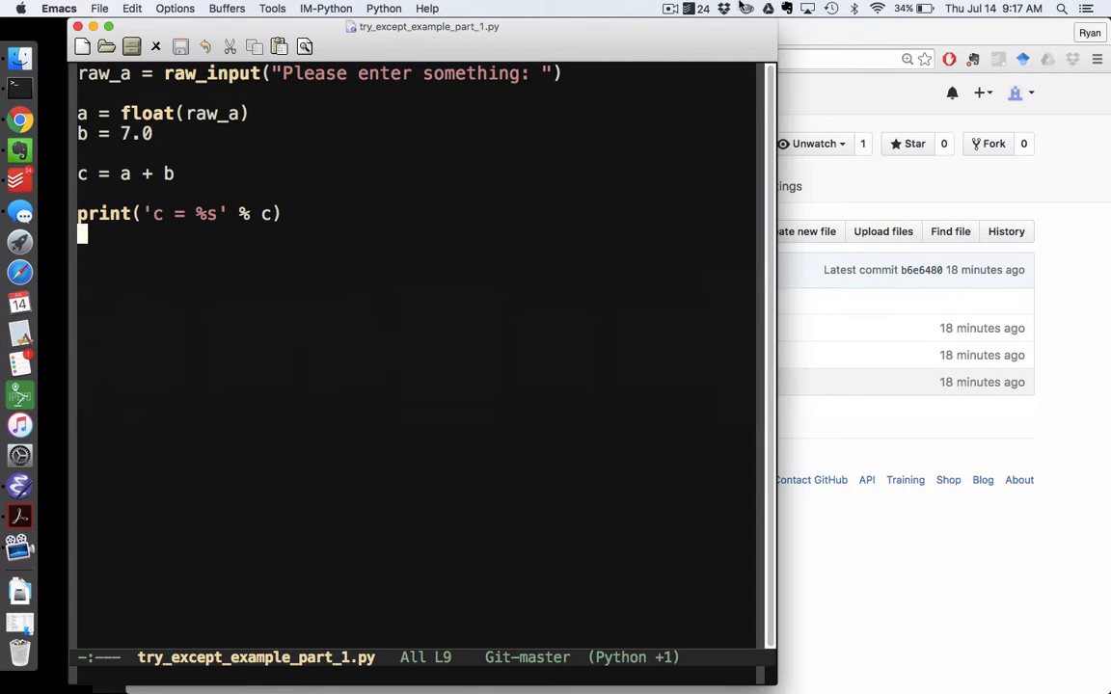
{"action": "left_click_drag", "start_coordinate": [424, 27], "coordinate": [559, 27]}
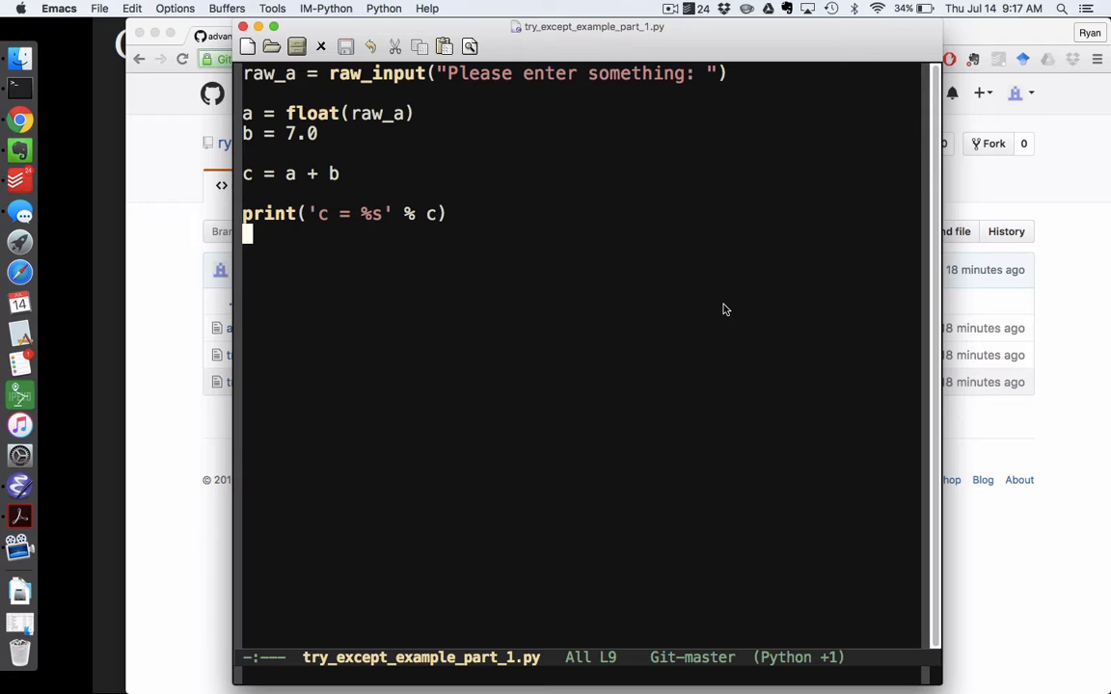
{"action": "mouse_move", "coordinate": [367, 178]}
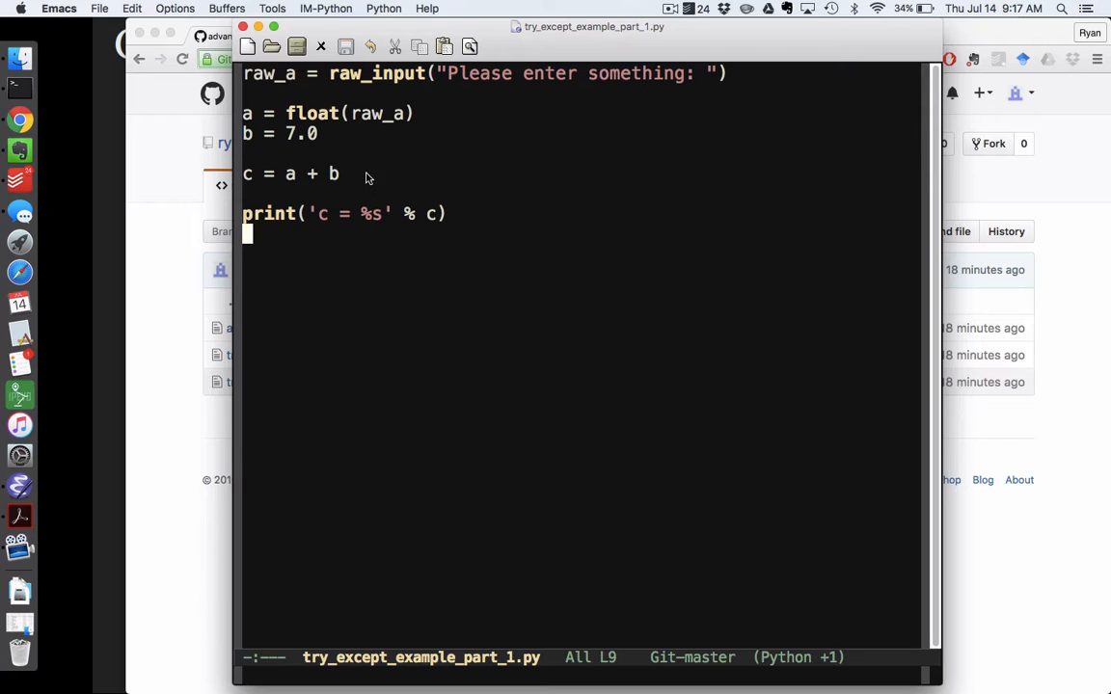
{"action": "mouse_move", "coordinate": [385, 191]}
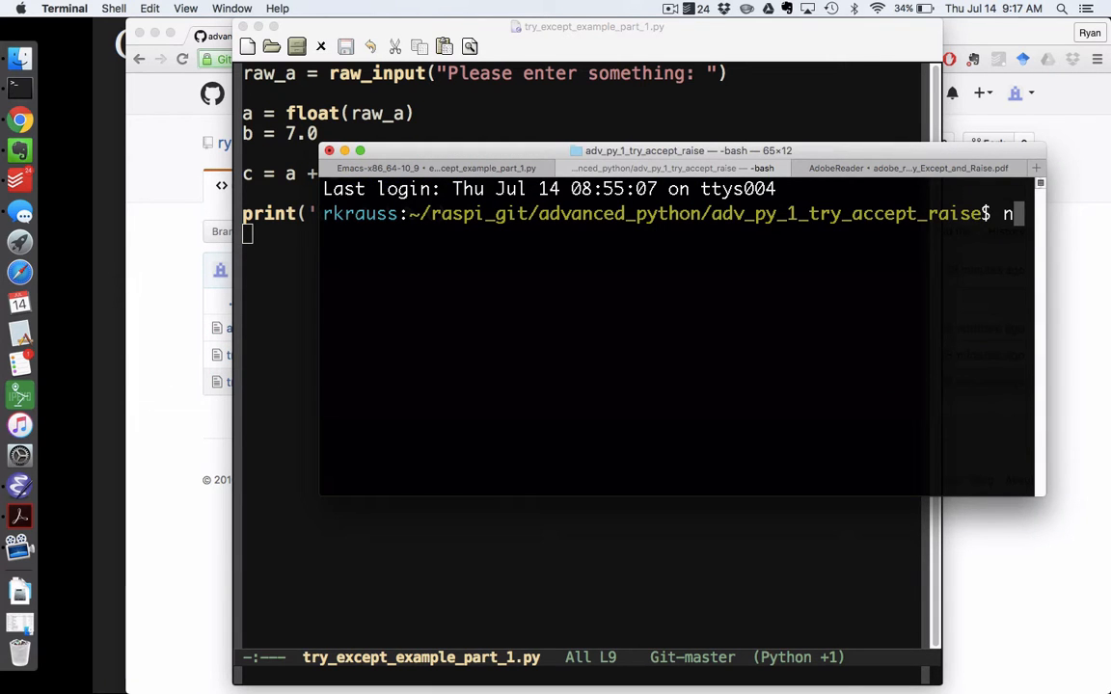
Step: Start IPython and run try_except_example_part_1.py with 6 (c = 13.0), then rerun with 'ryan' for a ValueError
{"action": "type", "text": "umpy"}
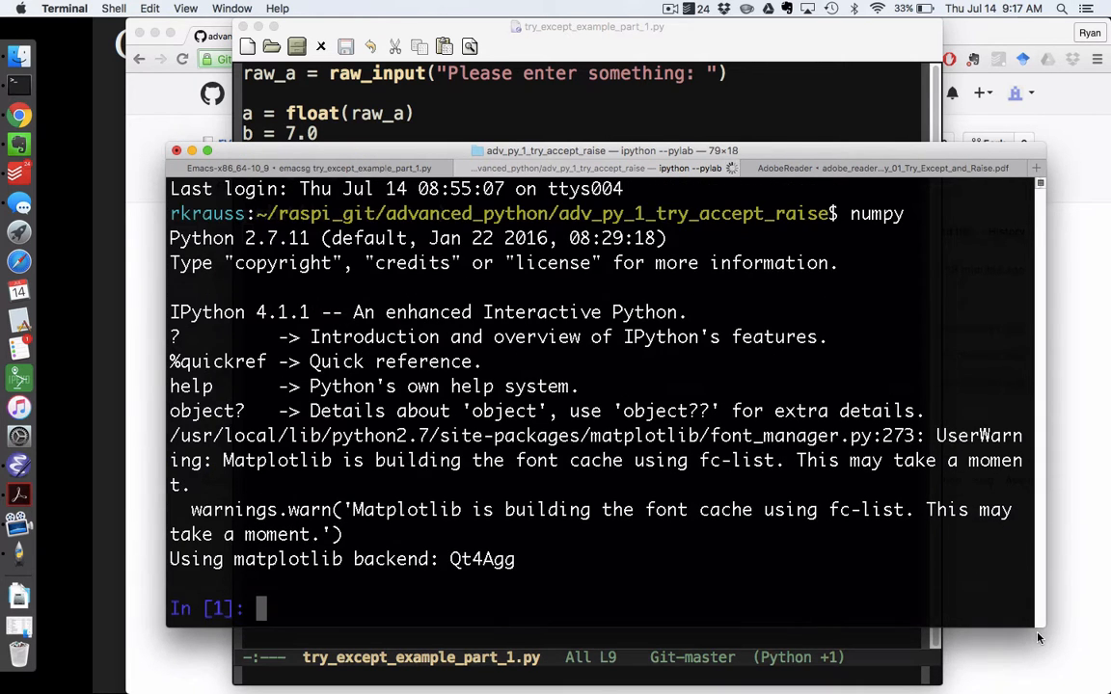
{"action": "type", "text": "run try_except_example_part_1.py"}
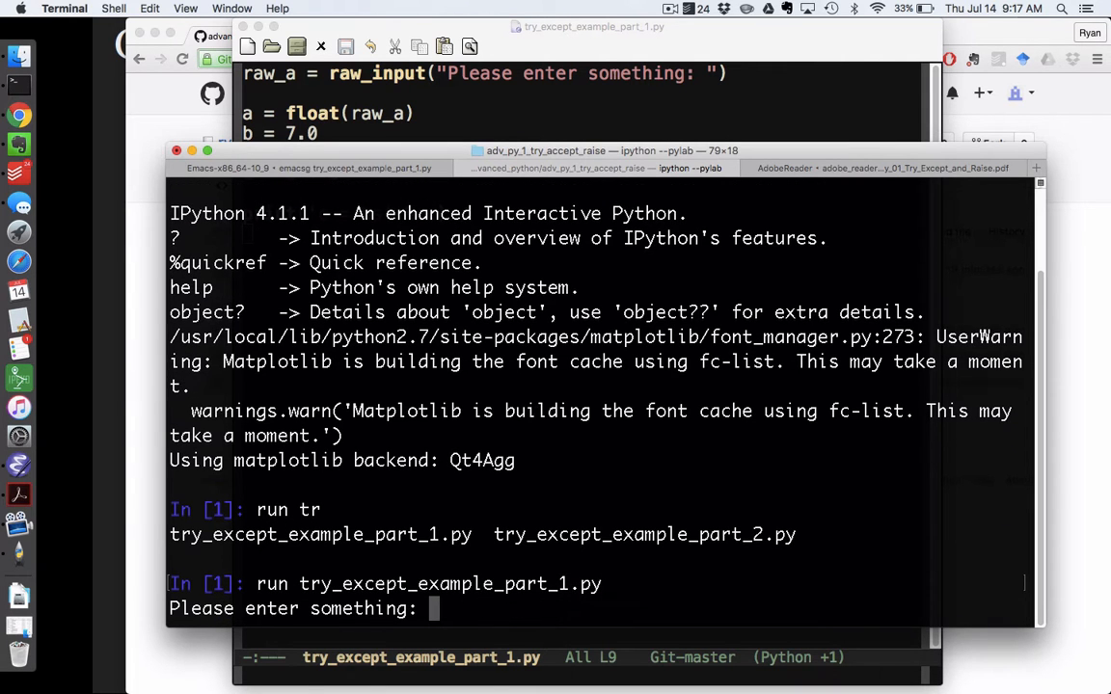
{"action": "type", "text": "6"}
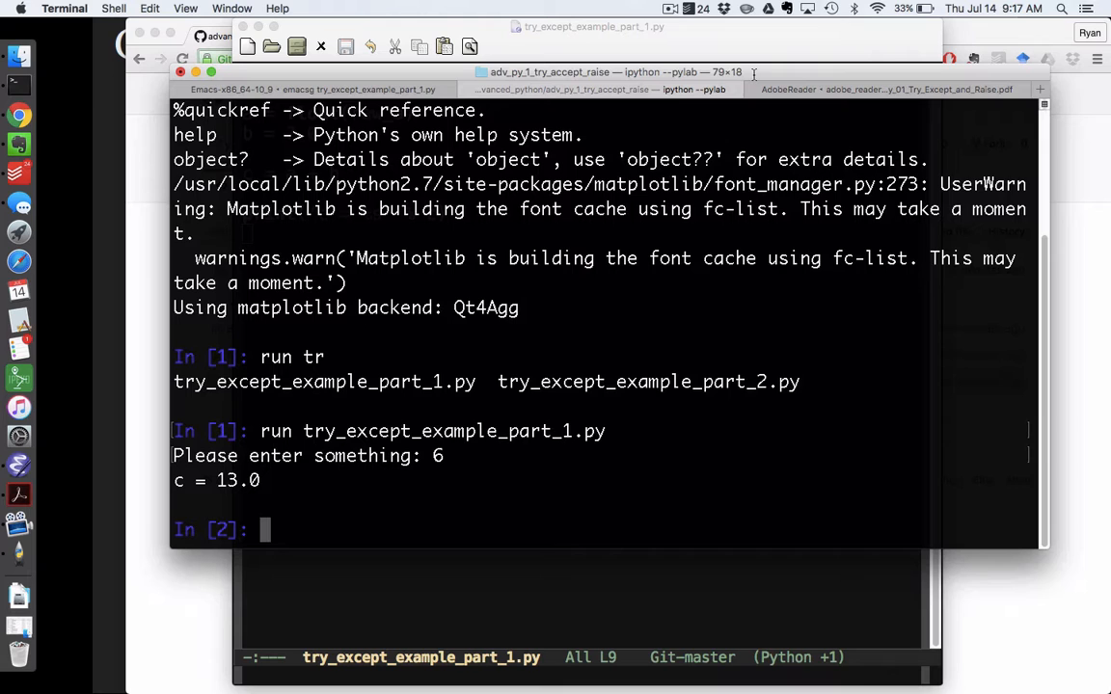
{"action": "key", "text": "enter"}
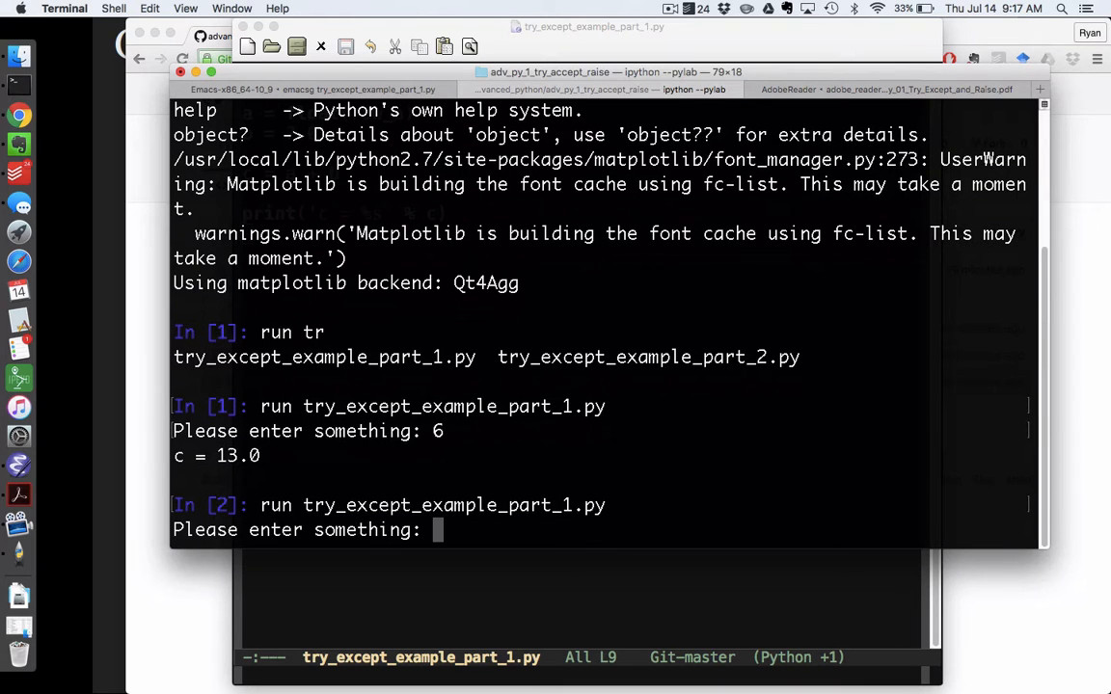
{"action": "type", "text": "ryan"}
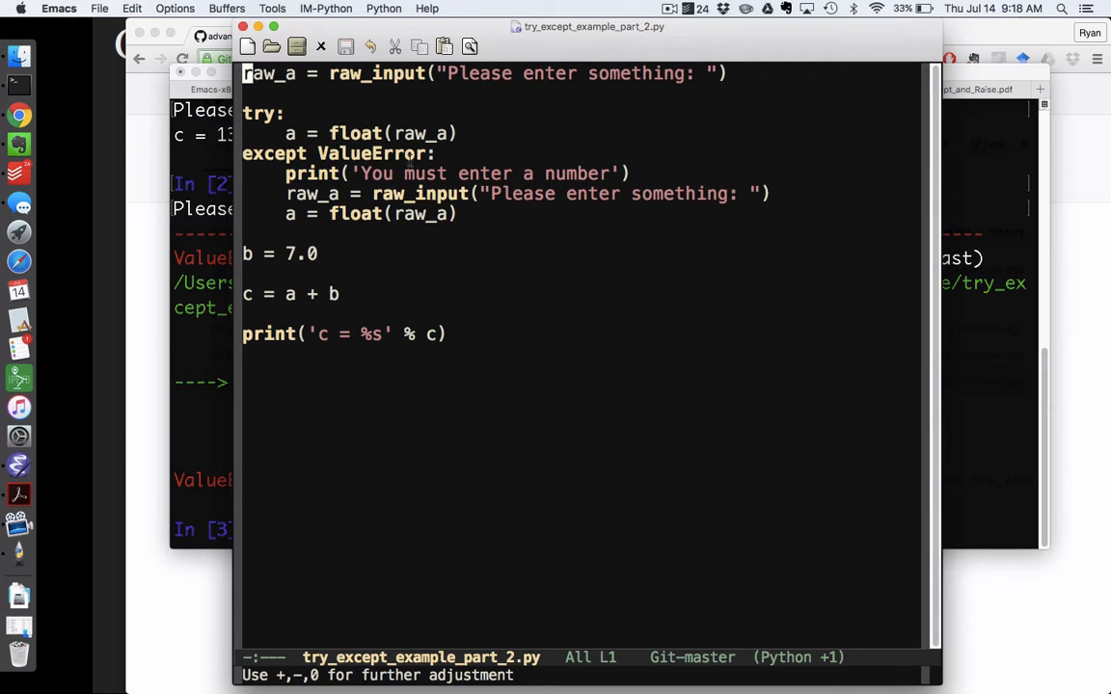
{"action": "mouse_move", "coordinate": [596, 92]}
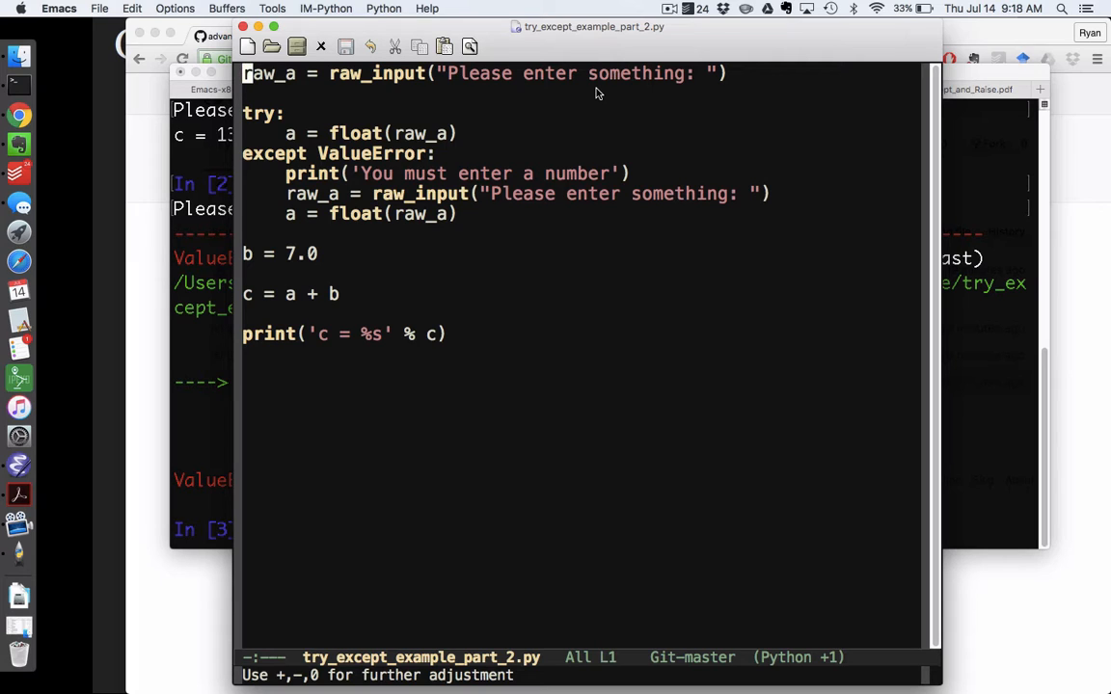
{"action": "mouse_move", "coordinate": [440, 143]}
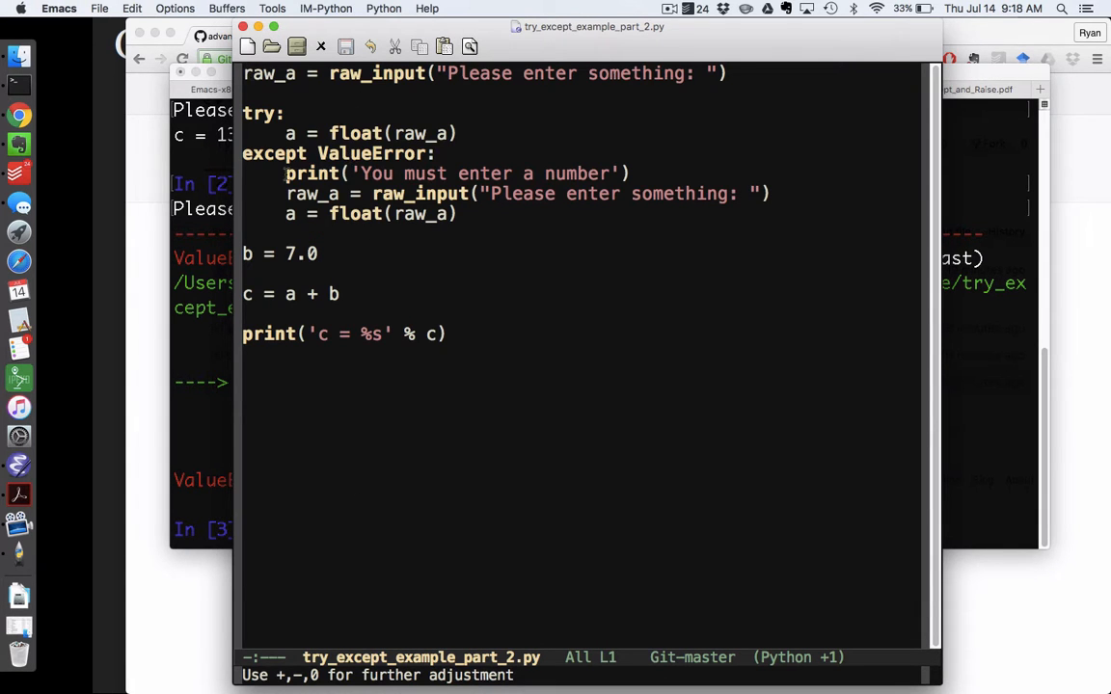
{"action": "mouse_move", "coordinate": [498, 164]}
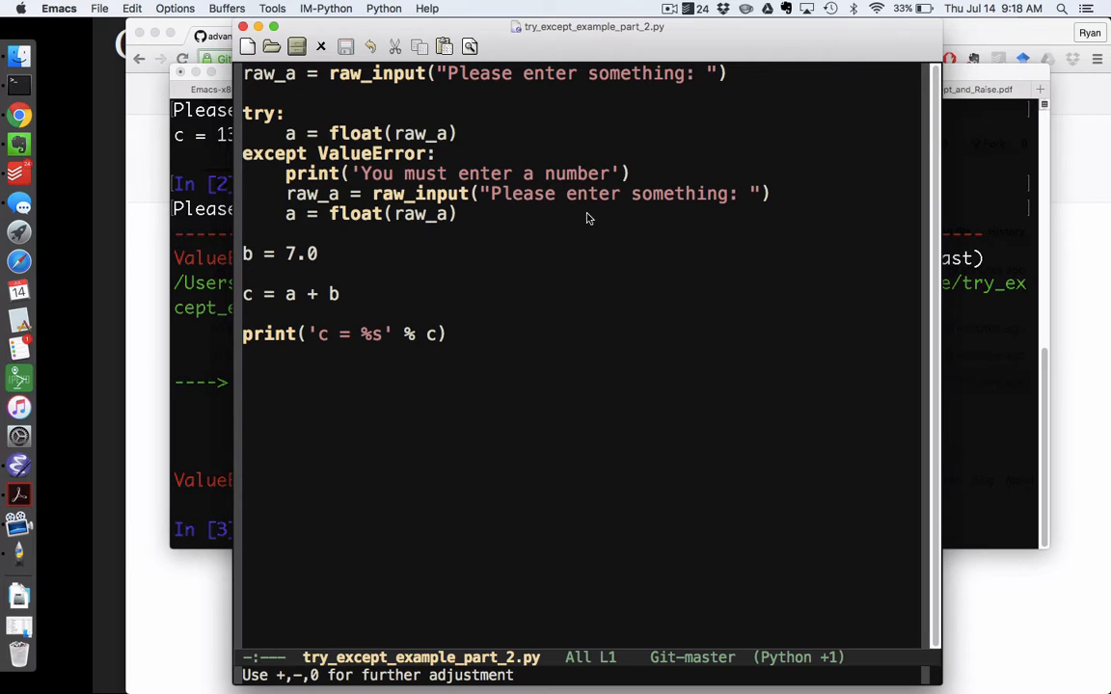
{"action": "mouse_move", "coordinate": [378, 216]}
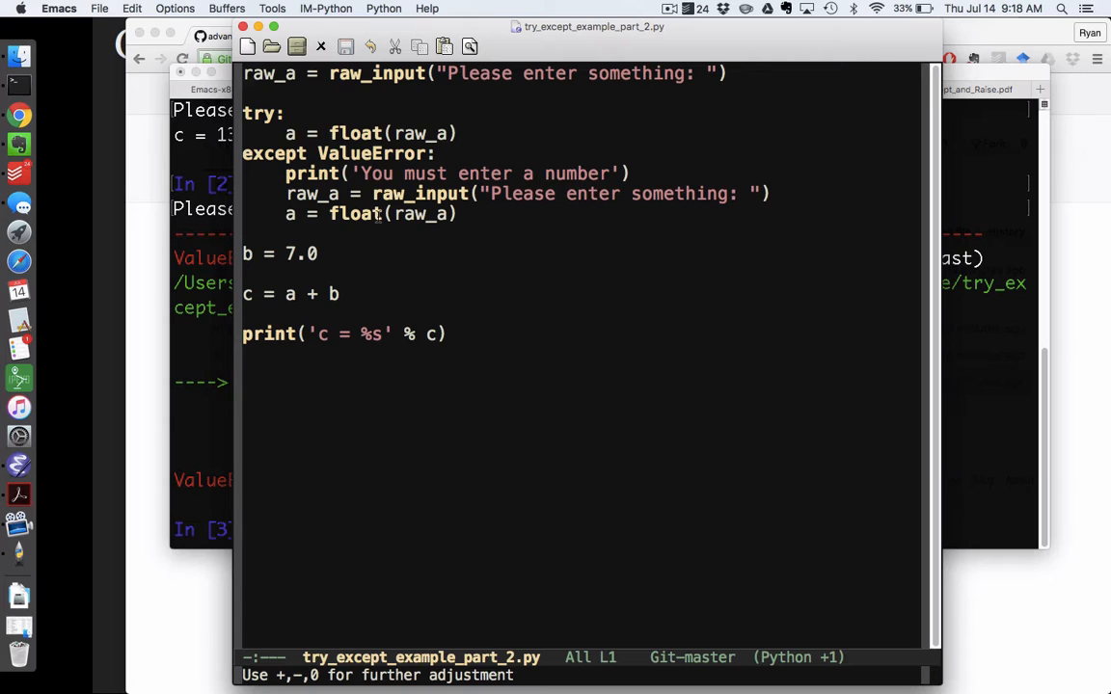
{"action": "mouse_move", "coordinate": [540, 210]}
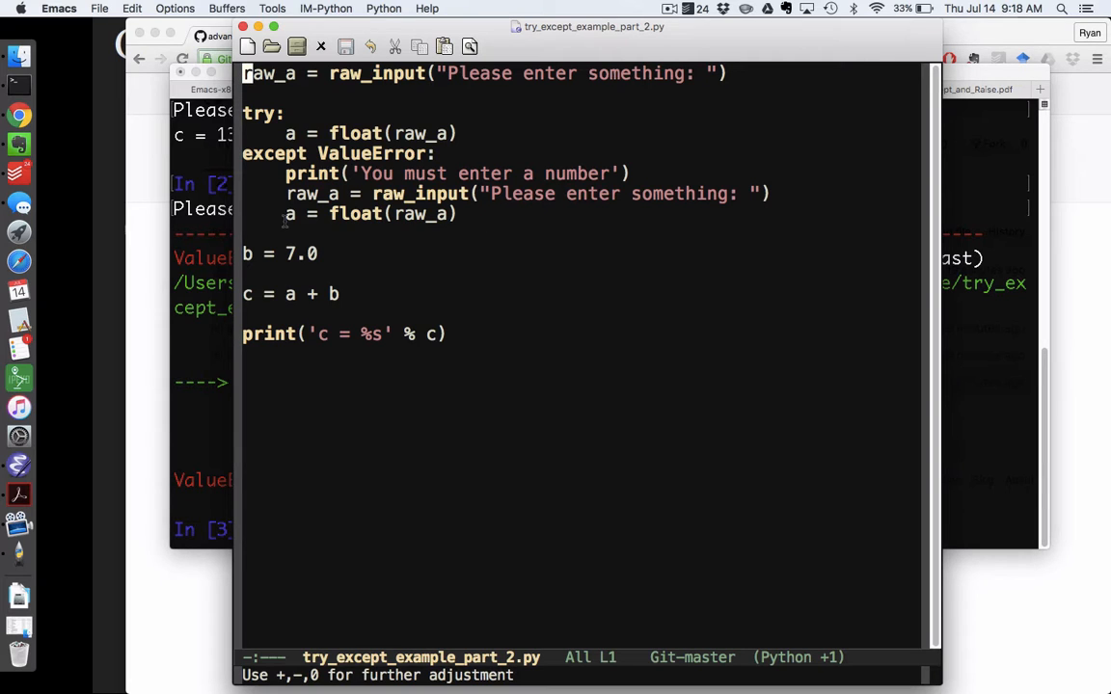
{"action": "mouse_move", "coordinate": [1011, 519]}
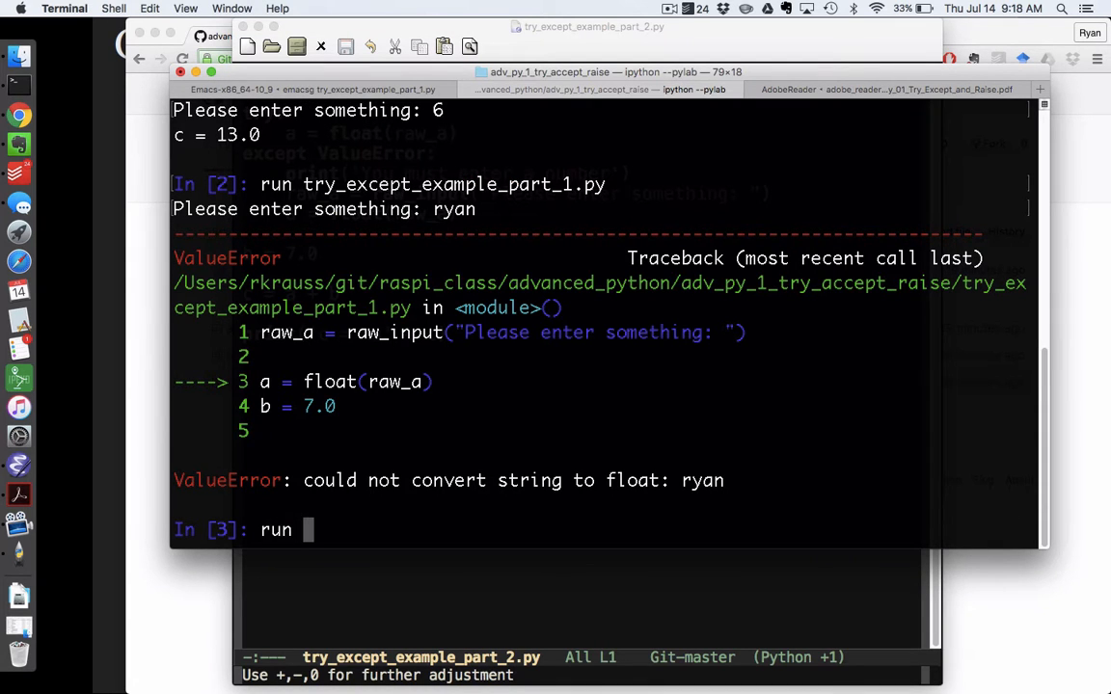
Step: Run try_except_example_part_2.py, answering 'ryan' to get the re-prompt, then 45 for c = 52.0
{"action": "type", "text": "try_except_example_part_1."}
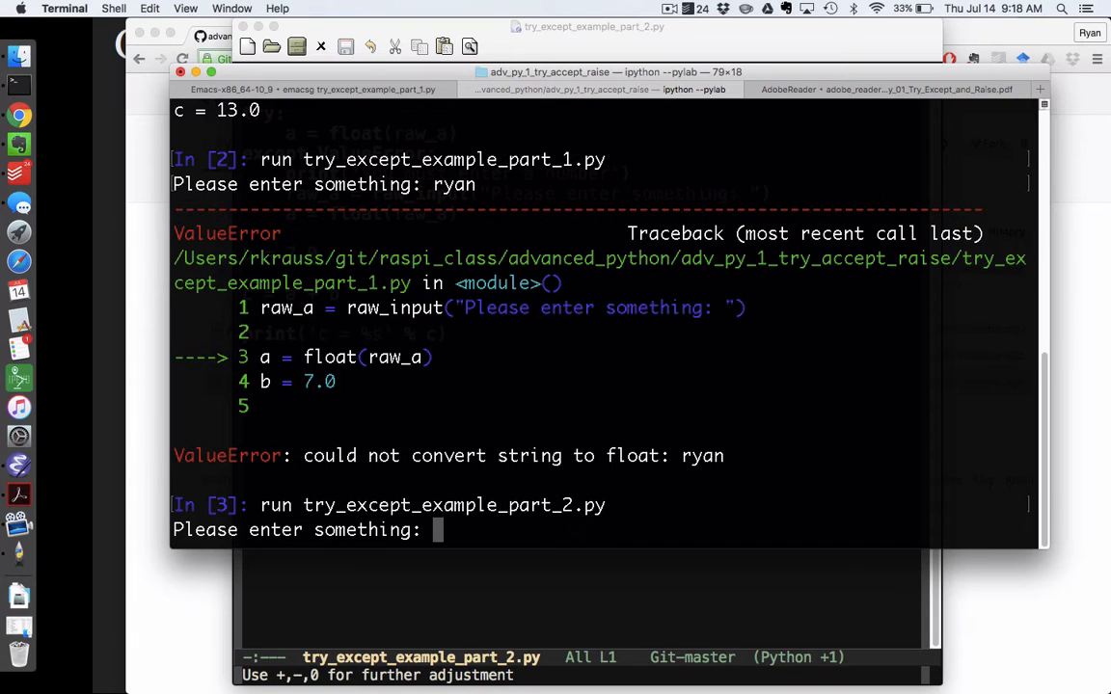
{"action": "type", "text": "ryan"}
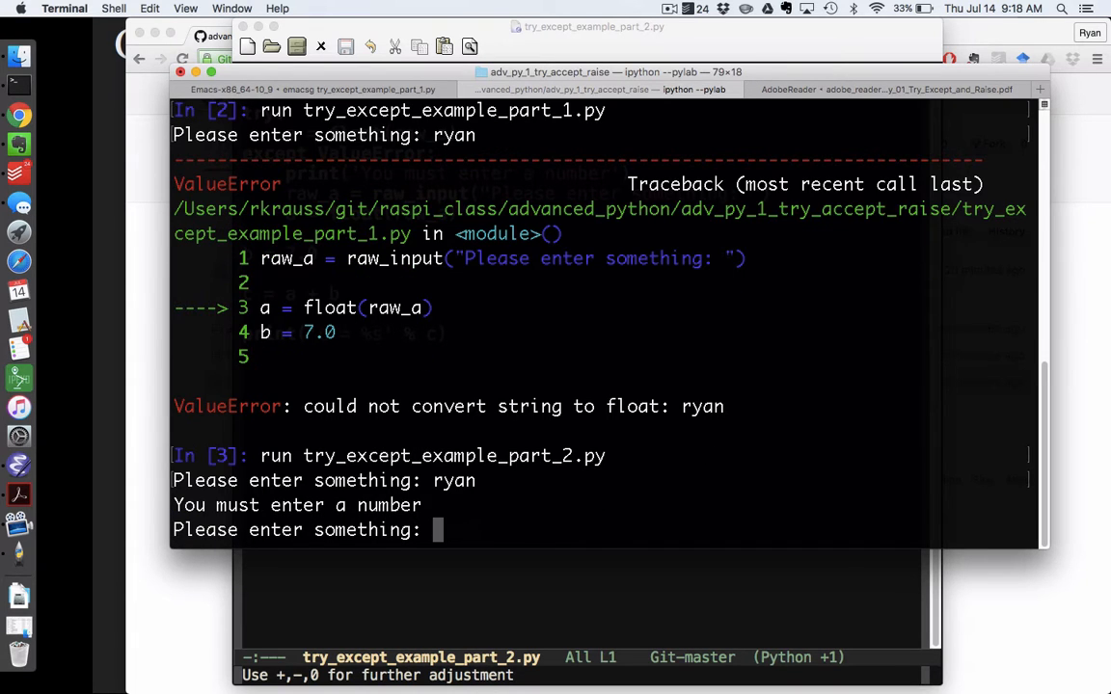
{"action": "type", "text": "45"}
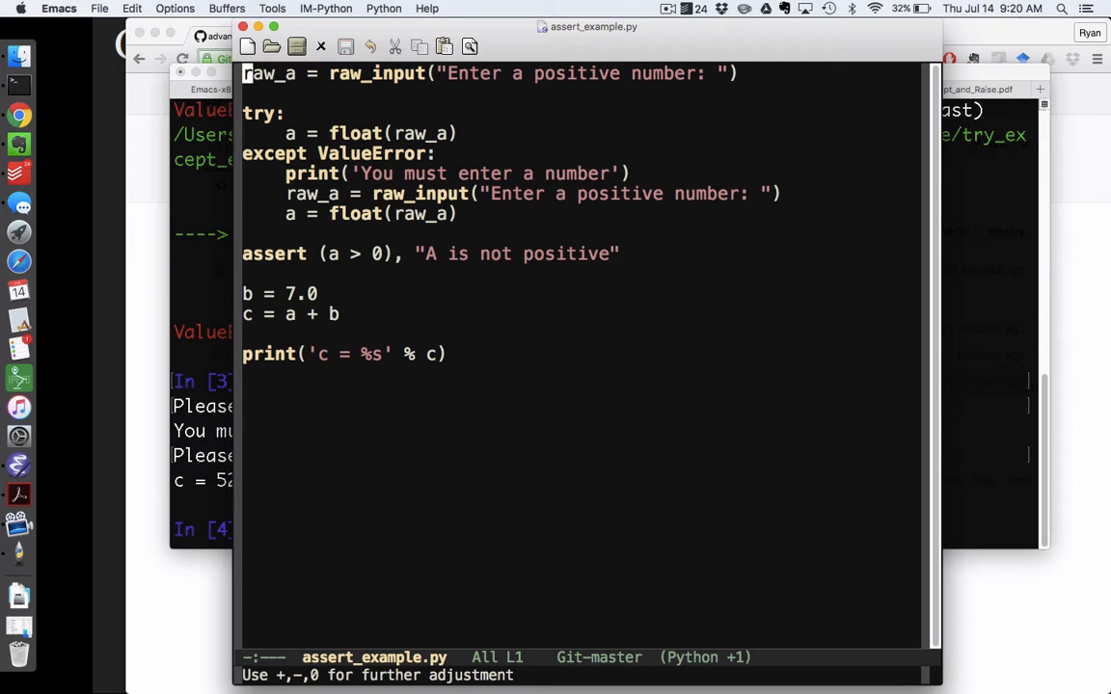
{"action": "mouse_move", "coordinate": [791, 374]}
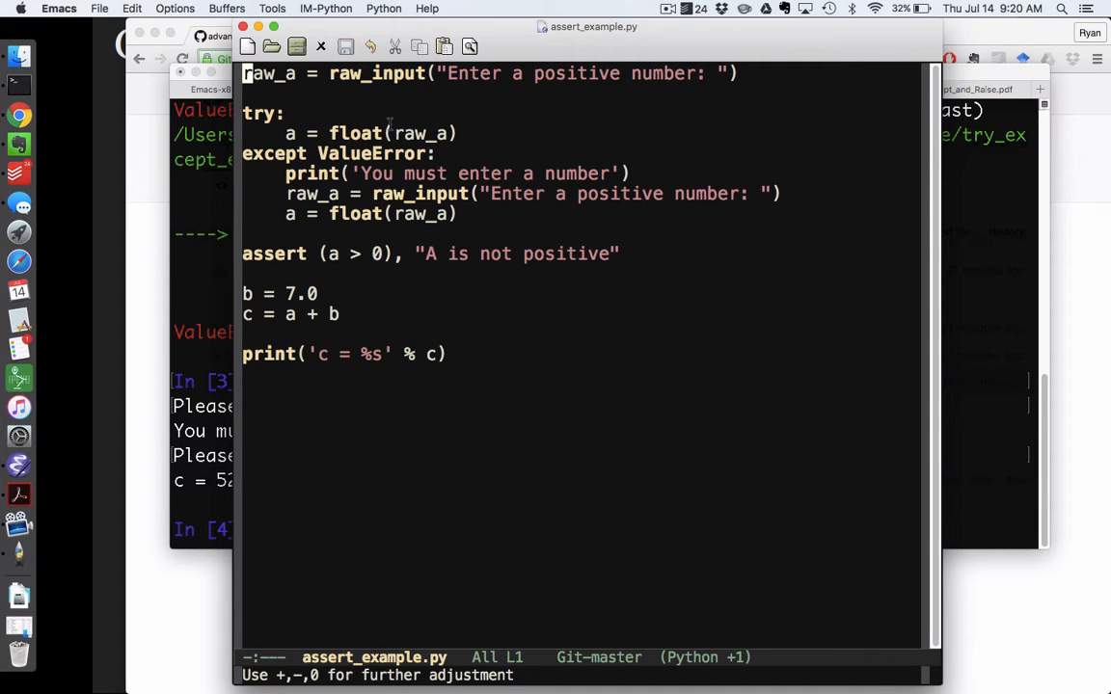
{"action": "mouse_move", "coordinate": [429, 158]}
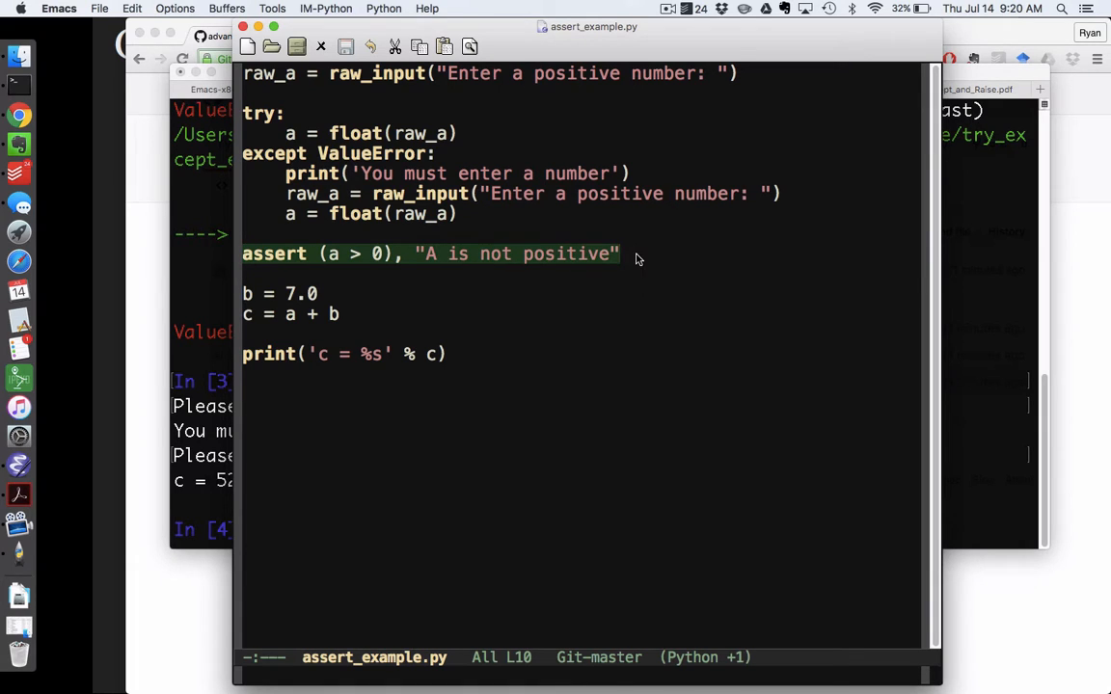
Step: Place the insertion point after b = 7.0 in assert_example.py while reviewing the assert a > 0 line
{"action": "left_click", "coordinate": [322, 293]}
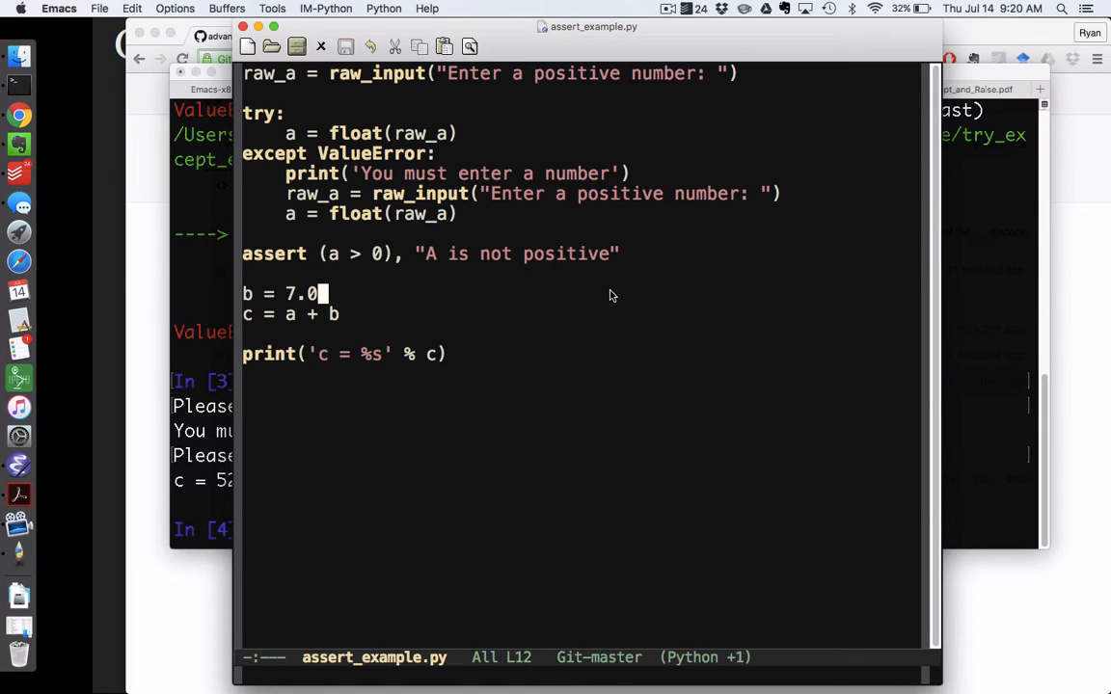
{"action": "mouse_move", "coordinate": [652, 257]}
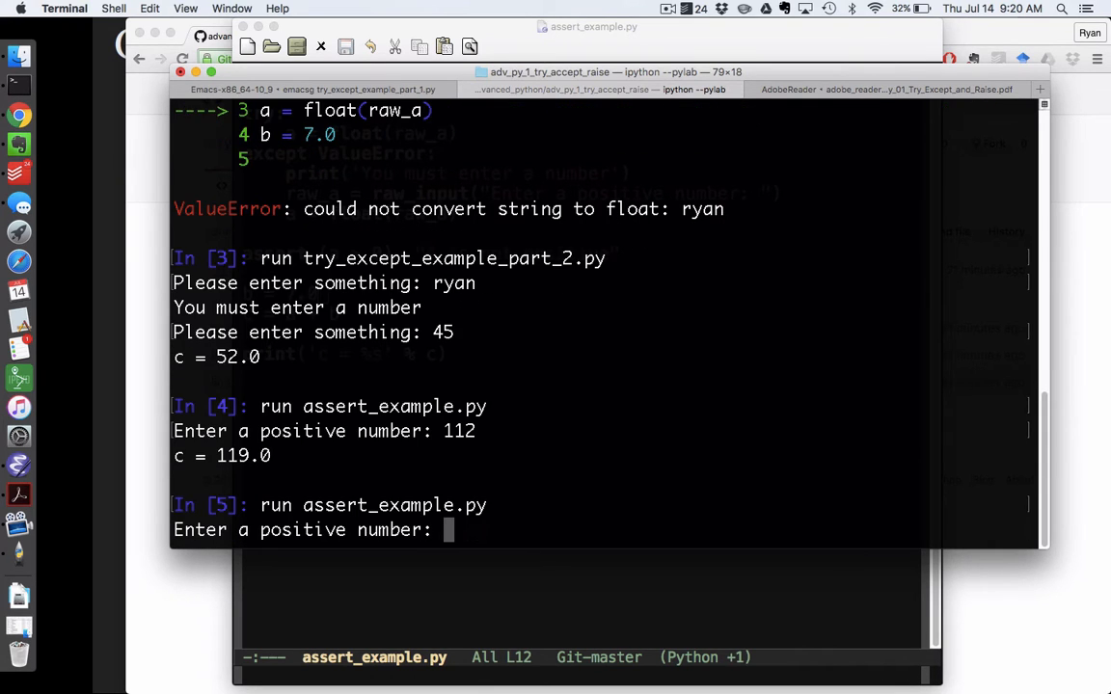
Step: Run assert_example.py answering 'ryan', then 12 (c = 19.0), then -6 to raise AssertionError 'A is not positive'
{"action": "type", "text": "ryan"}
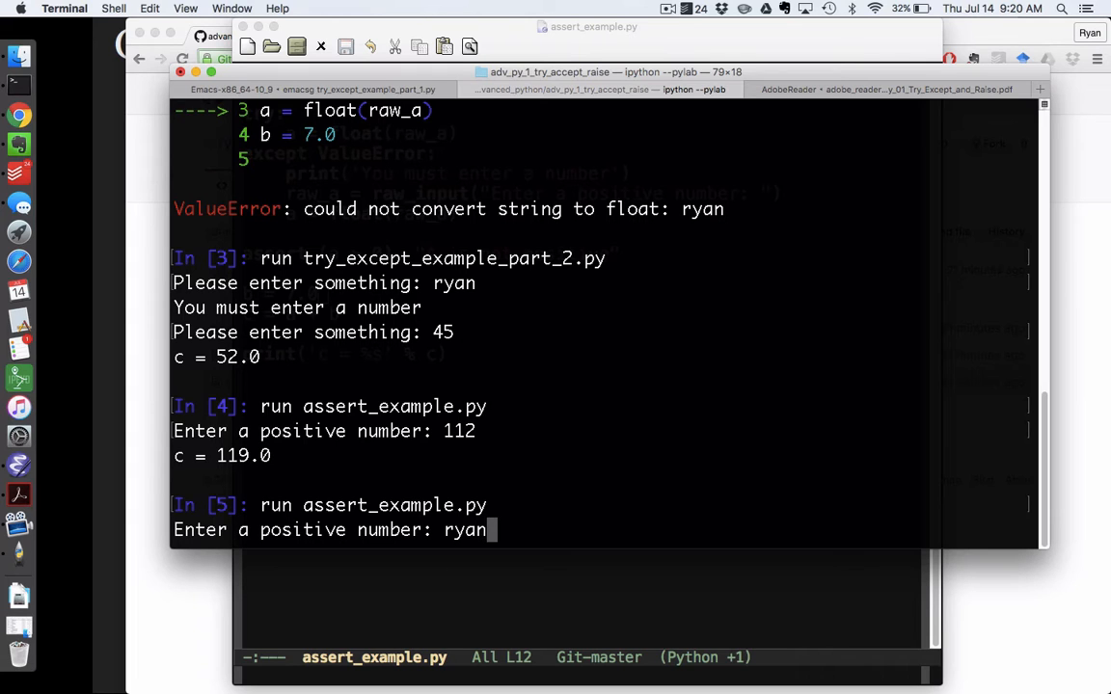
{"action": "key", "text": "enter"}
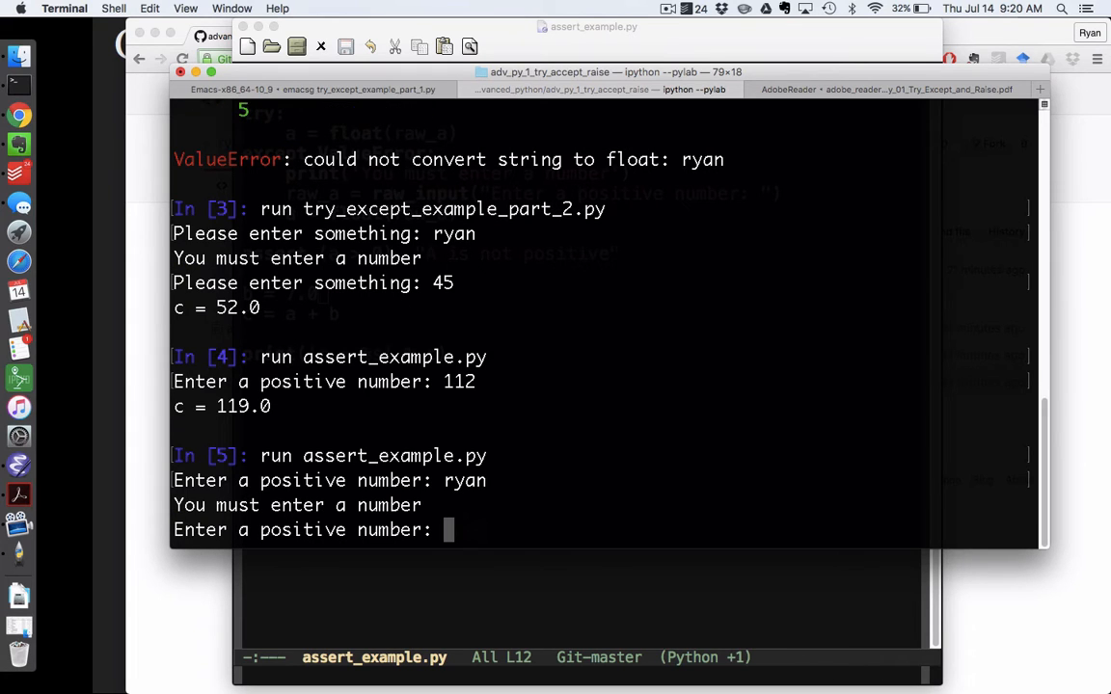
{"action": "type", "text": "12"}
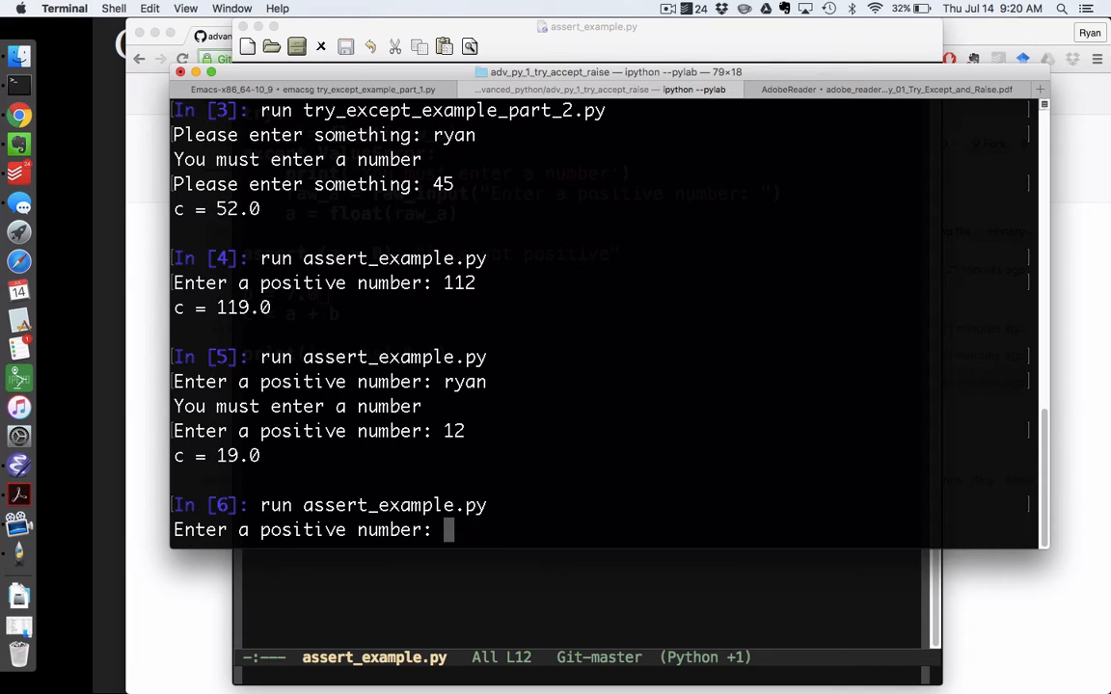
{"action": "type", "text": "-6"}
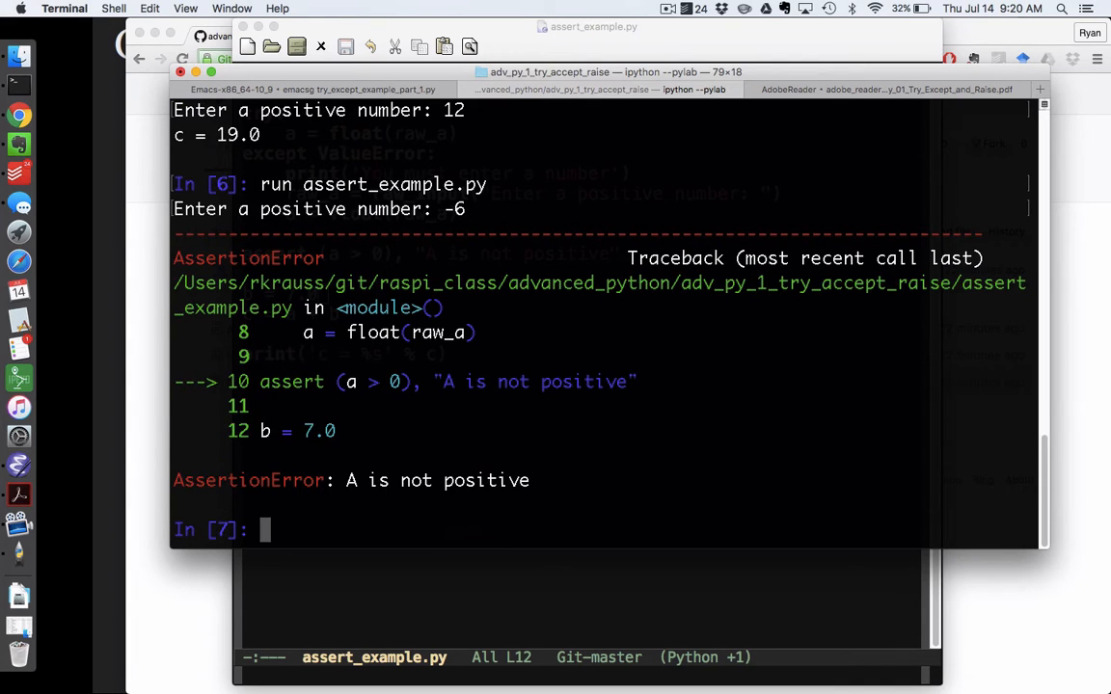